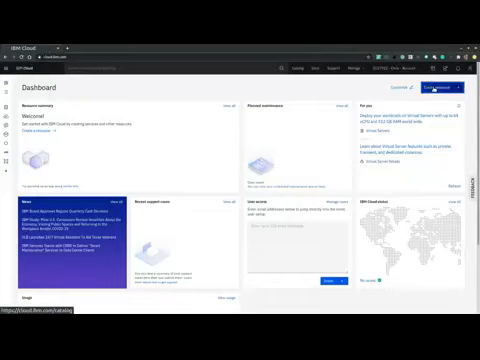
# Step: Go from the dashboard to the IBM Cloud Services catalog
pyautogui.click(304, 64)
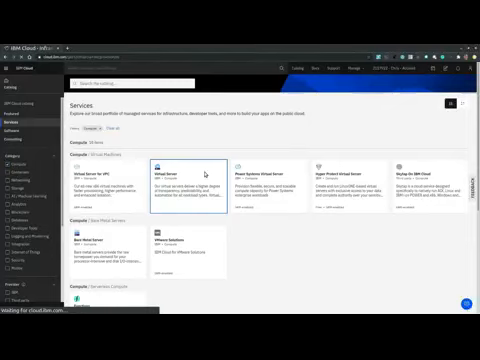
# Step: Start a new Virtual Server Instance order from the catalog tile
pyautogui.click(188, 176)
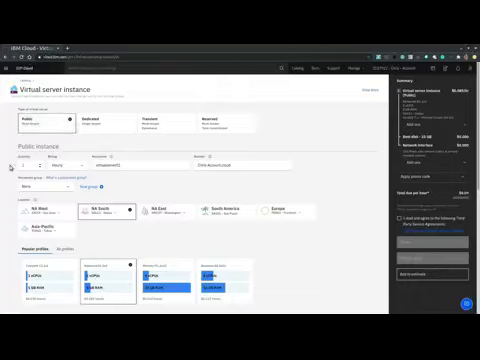
pyautogui.scroll(-3)
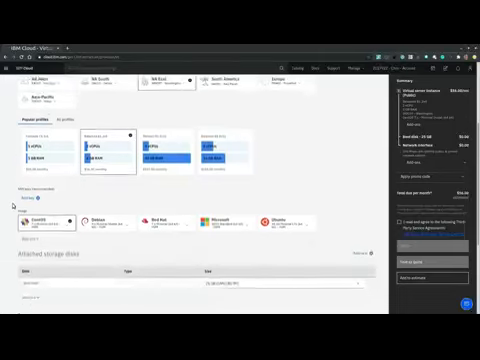
pyautogui.scroll(-3)
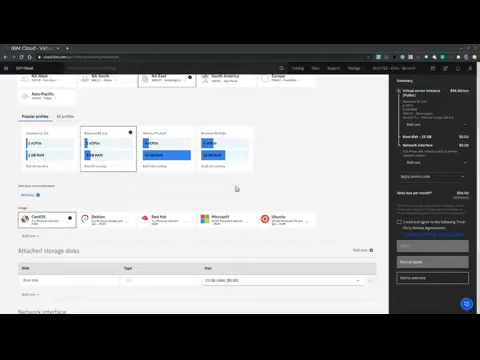
# Step: Select Ubuntu as the operating system image for the new server
pyautogui.scroll(-3)
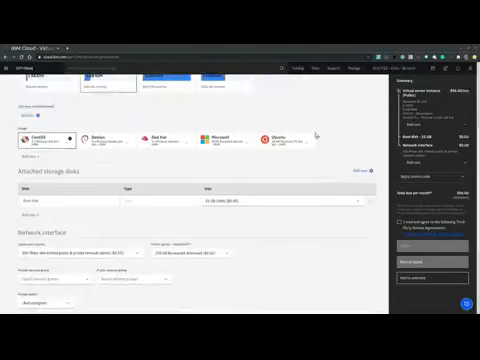
pyautogui.click(270, 136)
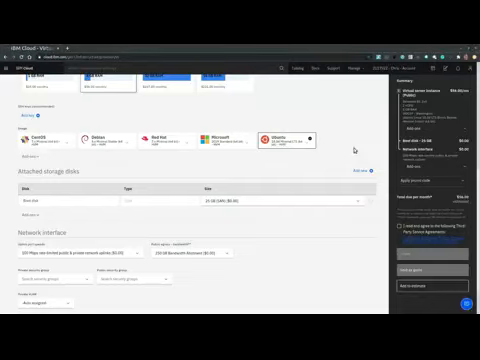
# Step: Choose an option for the server's network interface and create the instance
pyautogui.scroll(-3)
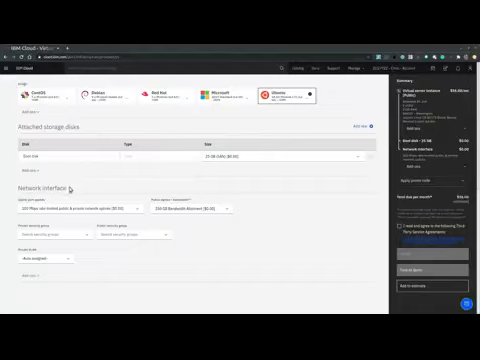
pyautogui.moveTo(78, 184)
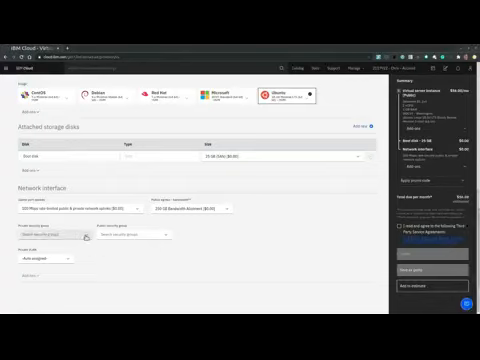
pyautogui.click(50, 236)
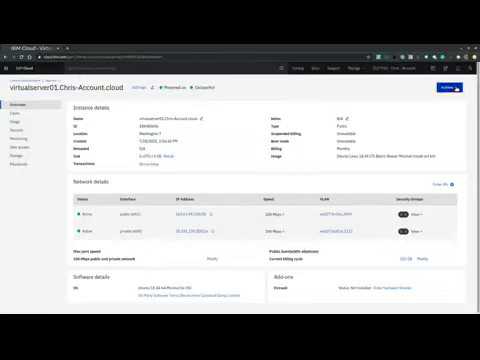
# Step: View the stored root password for the new virtual server
pyautogui.click(450, 88)
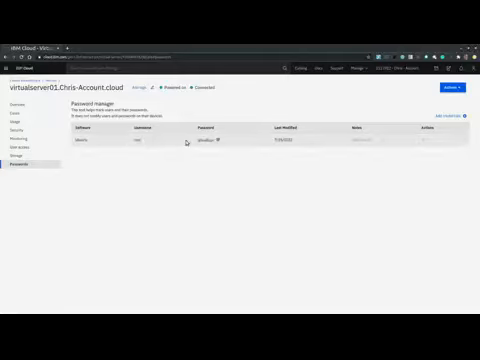
# Step: Copy the server's root password to the clipboard
pyautogui.click(224, 138)
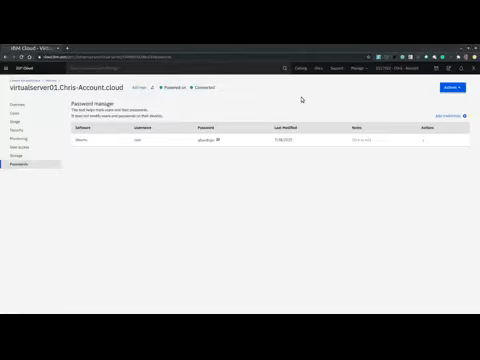
pyautogui.moveTo(460, 88)
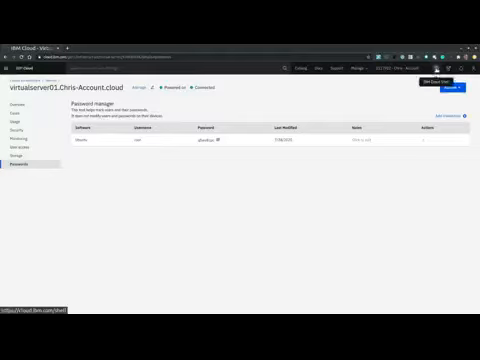
# Step: Launch an IBM Cloud Shell terminal session
pyautogui.click(428, 58)
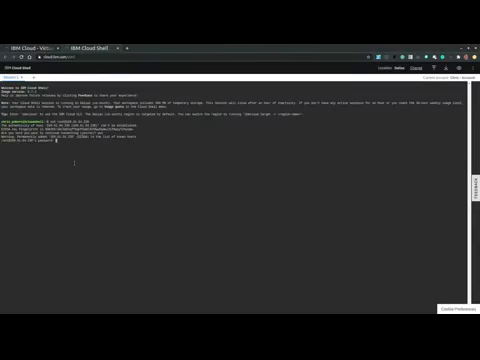
# Step: Run ssh root@<server IP> and log in with the copied password
pyautogui.press('Enter')
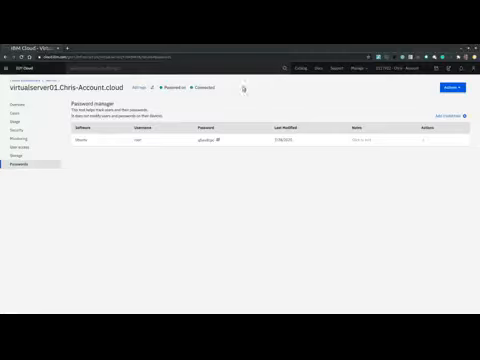
pyautogui.moveTo(144, 138)
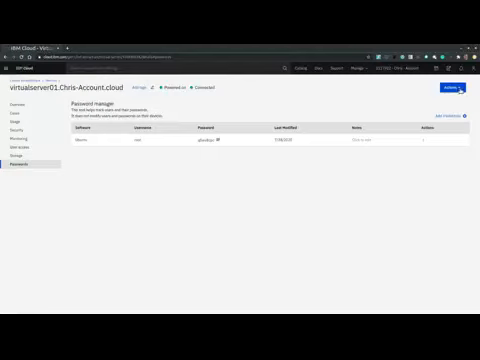
# Step: Show the Actions list for the virtual server on its device page
pyautogui.click(450, 88)
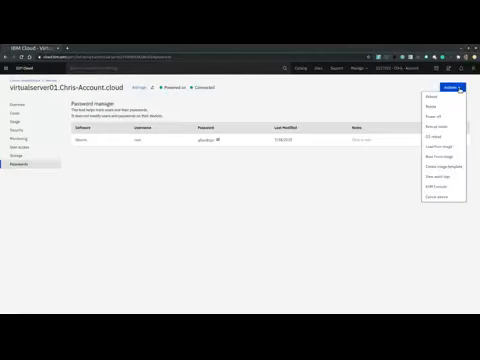